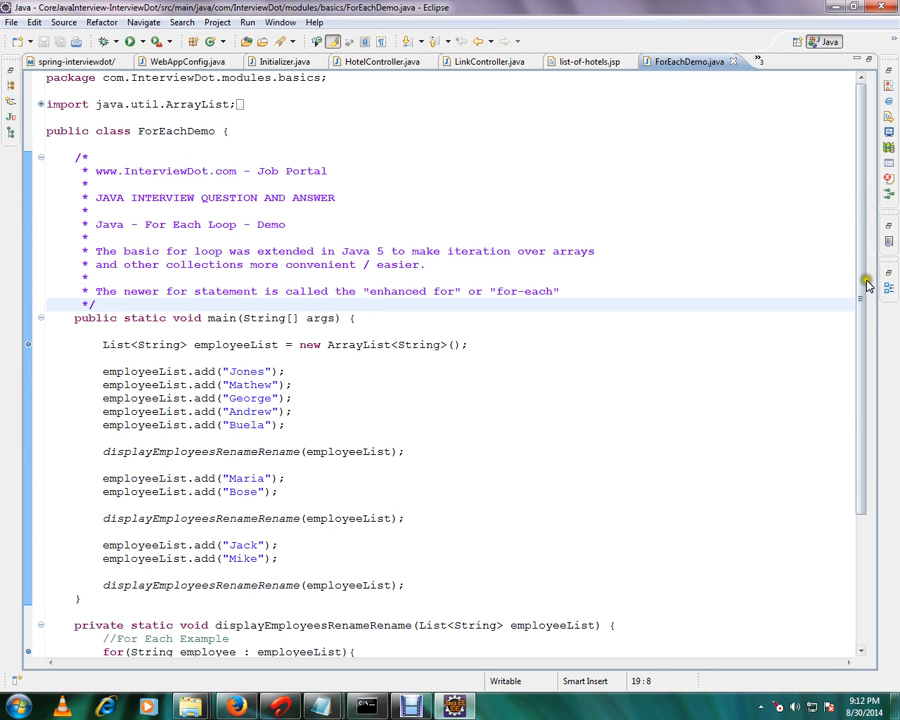
Open the ForEachDemo.java editor's context menu to reach the Run As options
scroll(down, 3)
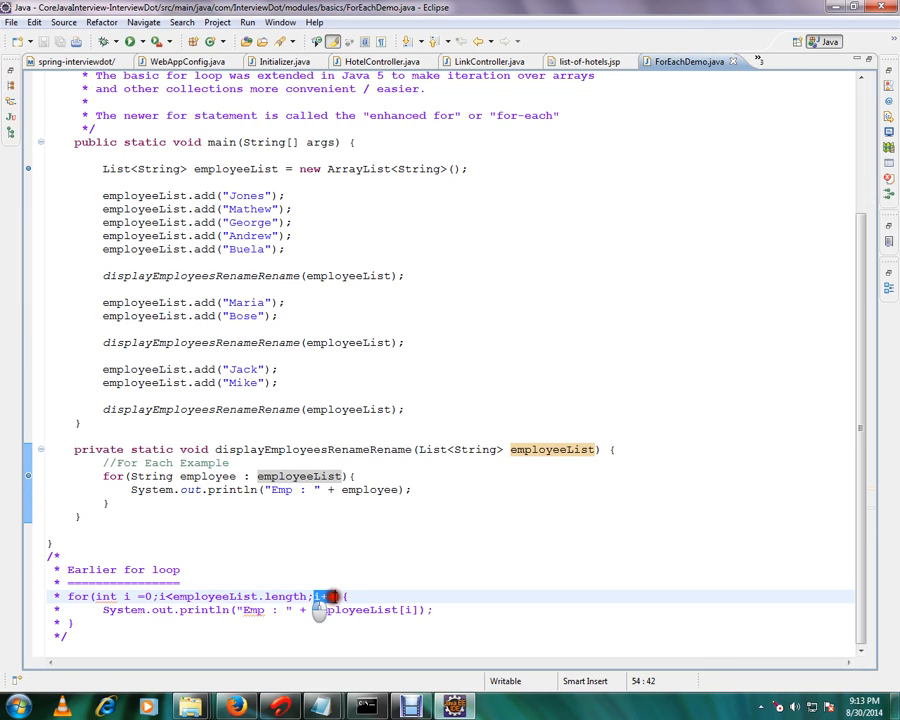
mouse_move(357, 578)
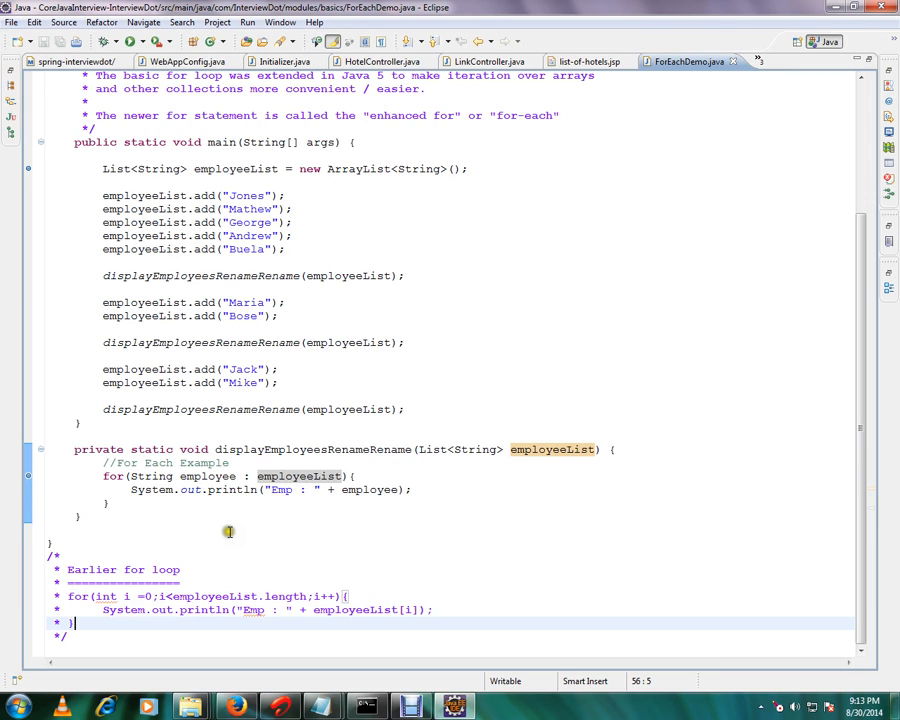
double_click(207, 476)
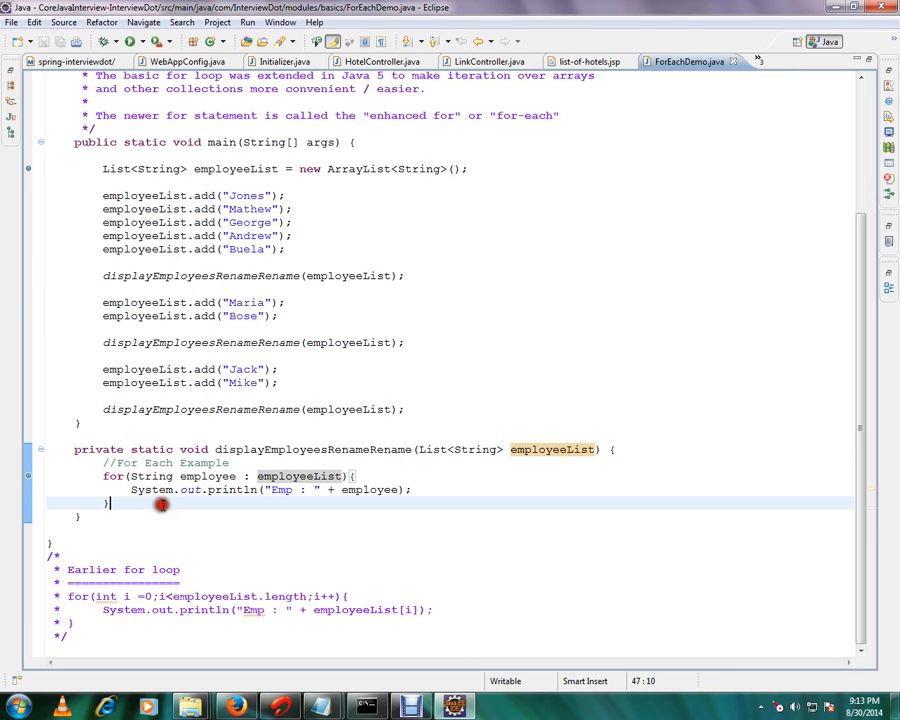
mouse_move(152, 582)
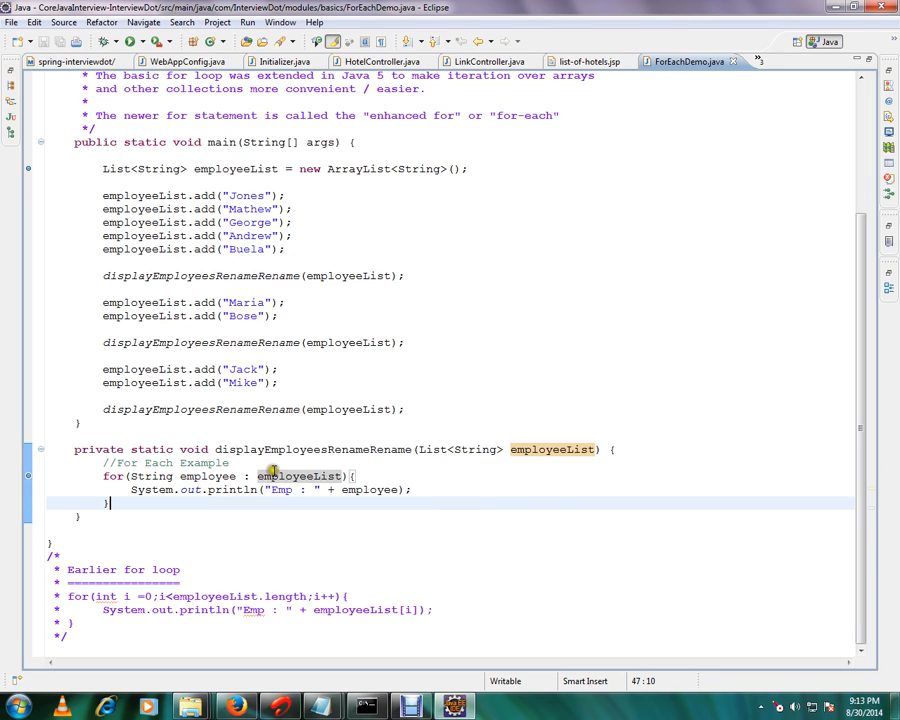
right_click(272, 470)
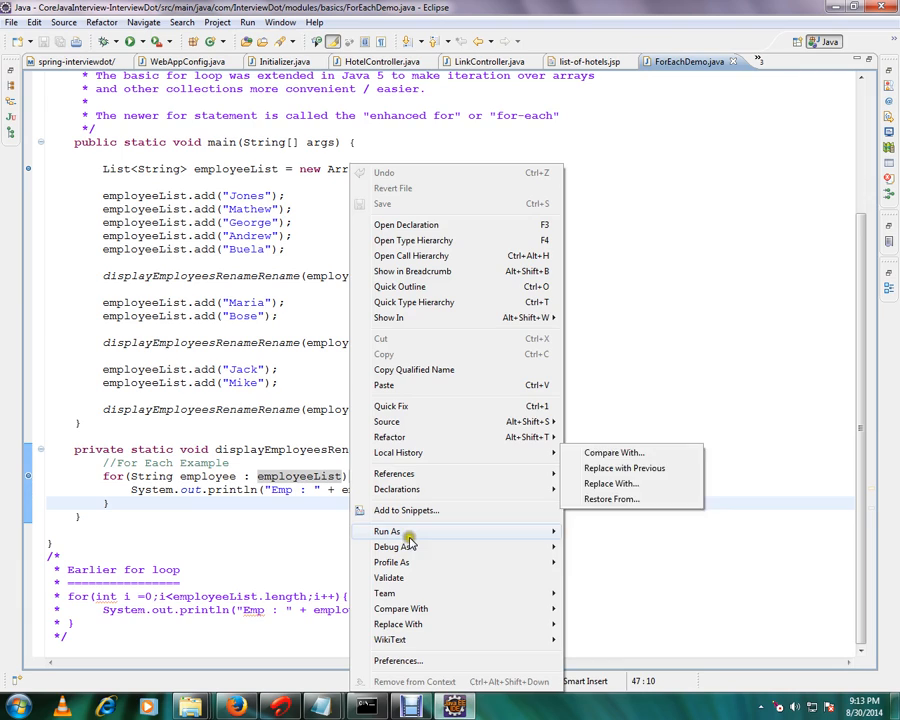
mouse_move(395, 547)
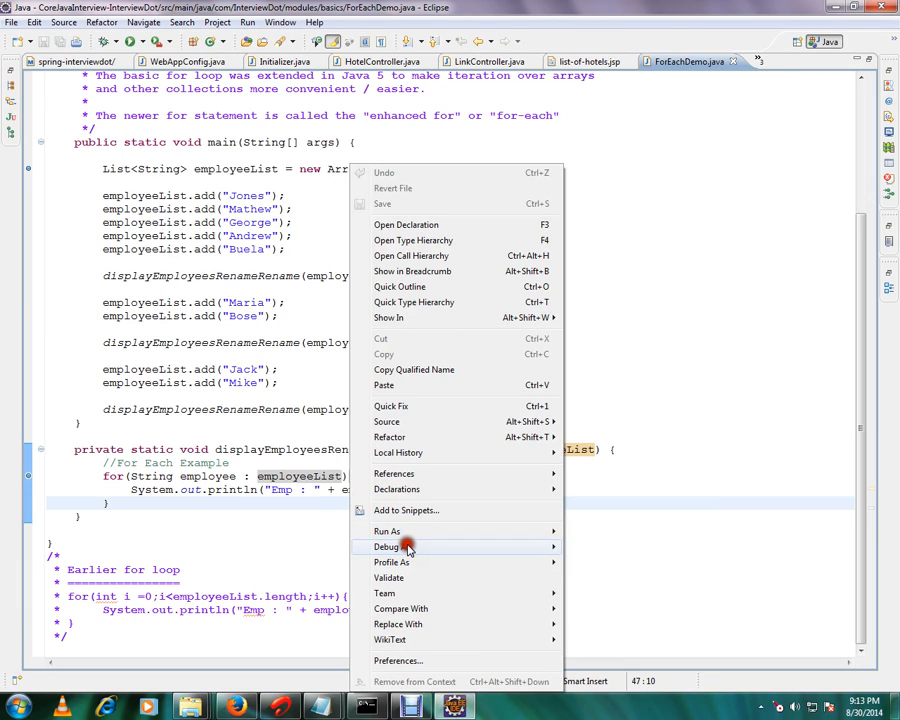